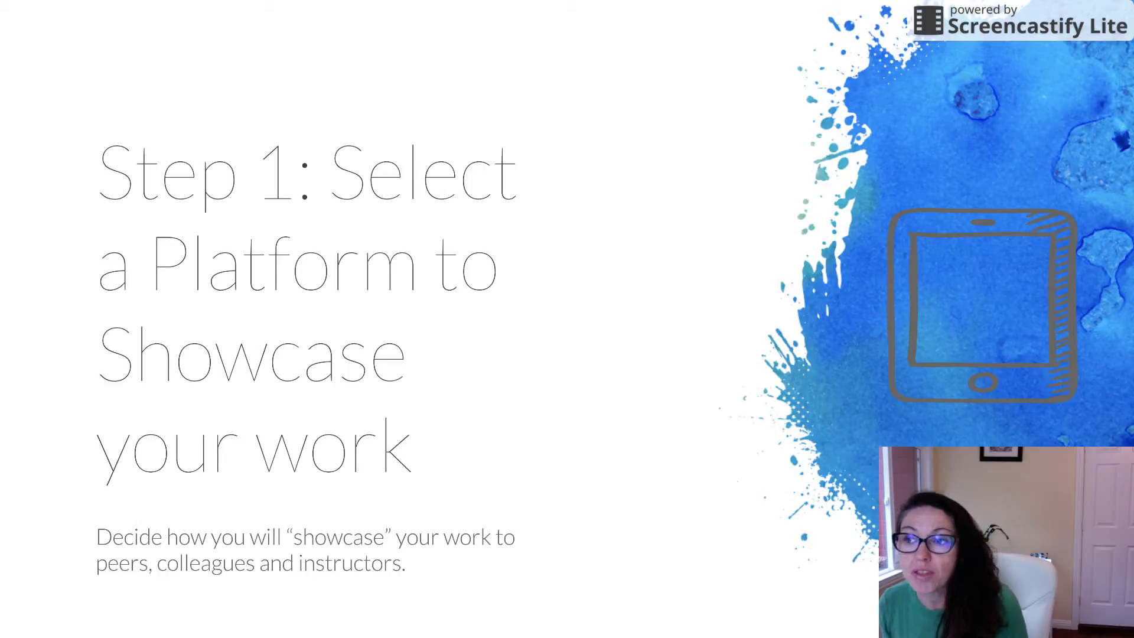
Step: Advance the presentation from the 'Show what you know' tools slide to 'Step 3: Organize Evidence'
key("Right")
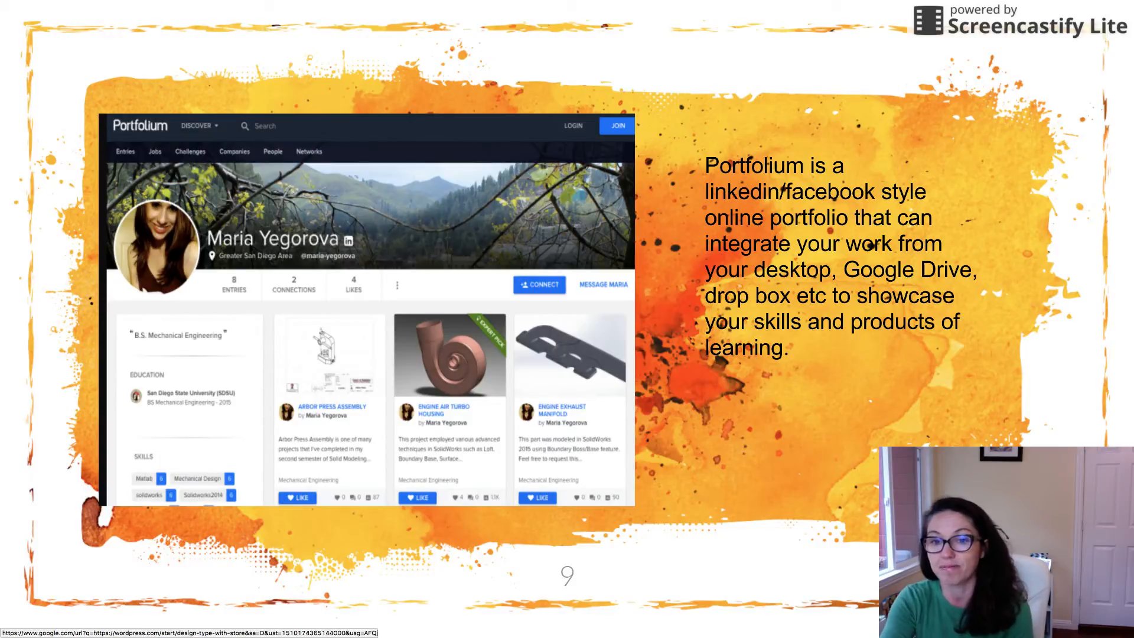
key("Right")
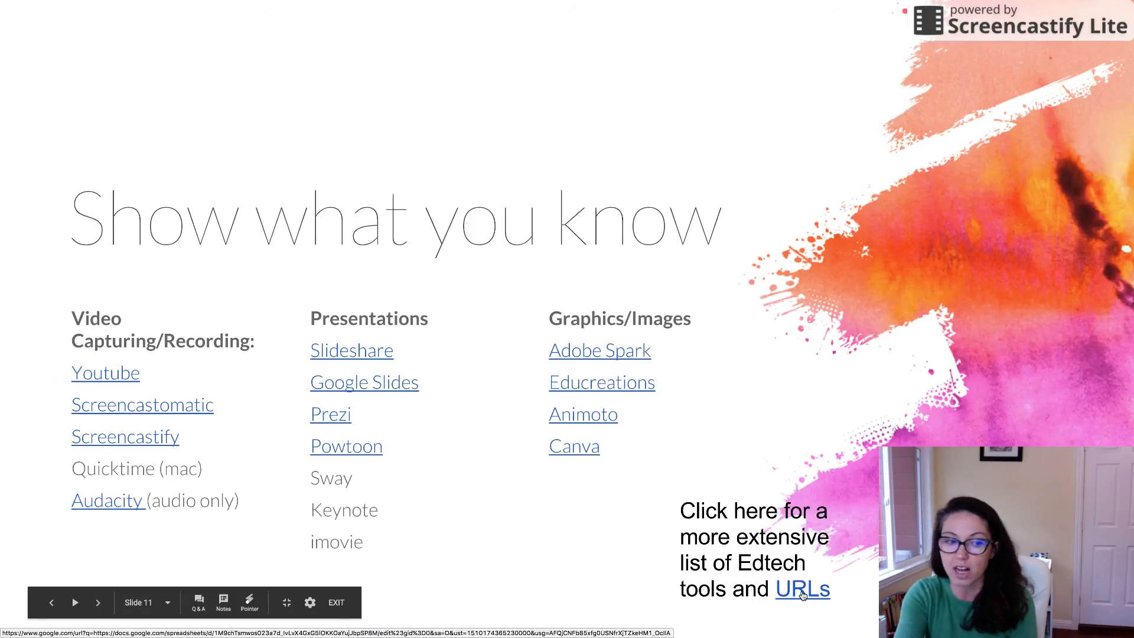
left_click(98, 602)
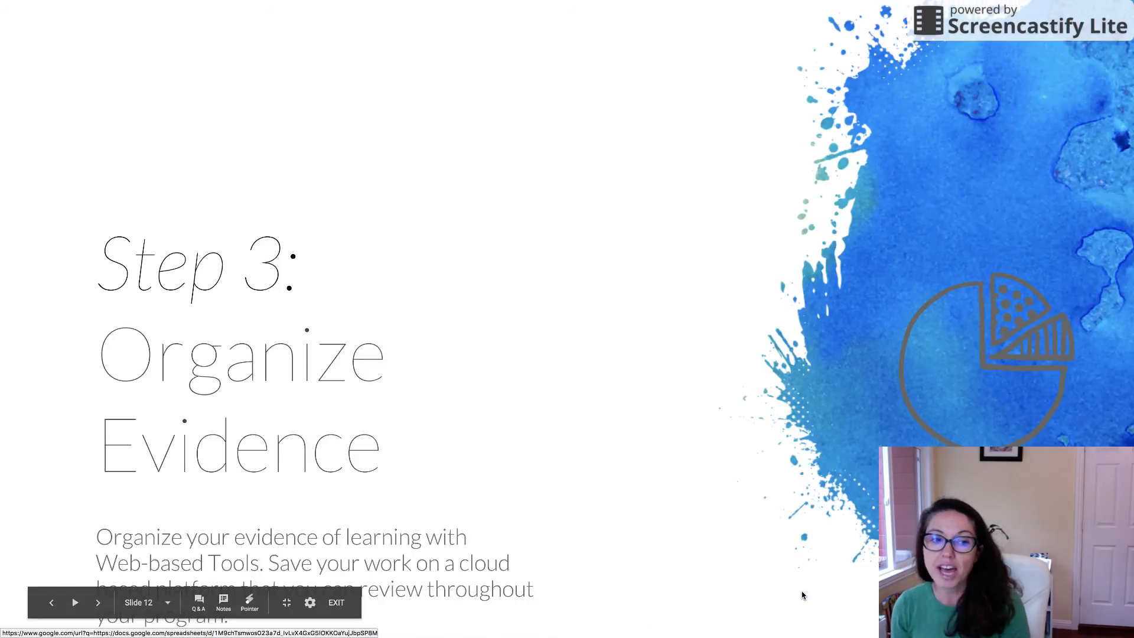